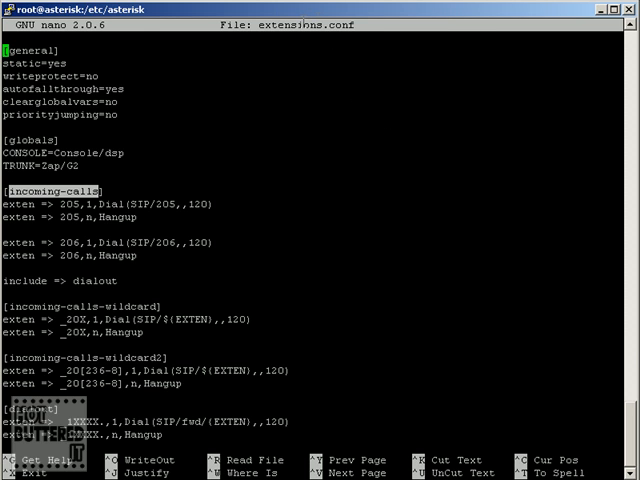
pyautogui.moveTo(270, 37)
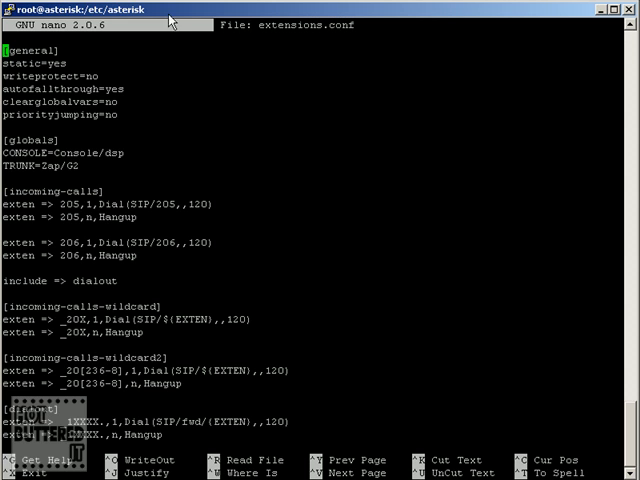
pyautogui.moveTo(218, 66)
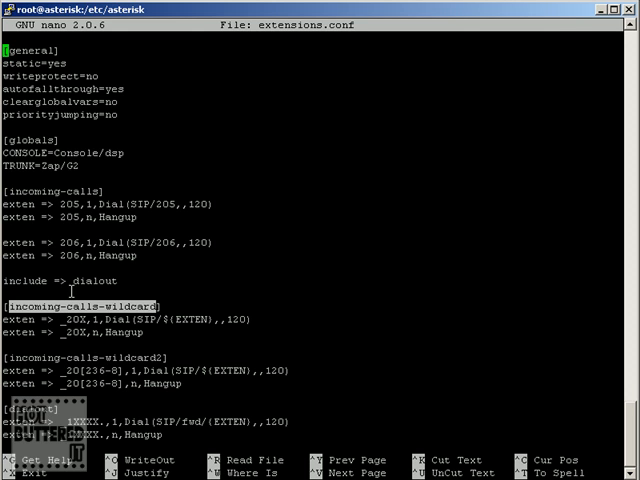
pyautogui.moveTo(116, 233)
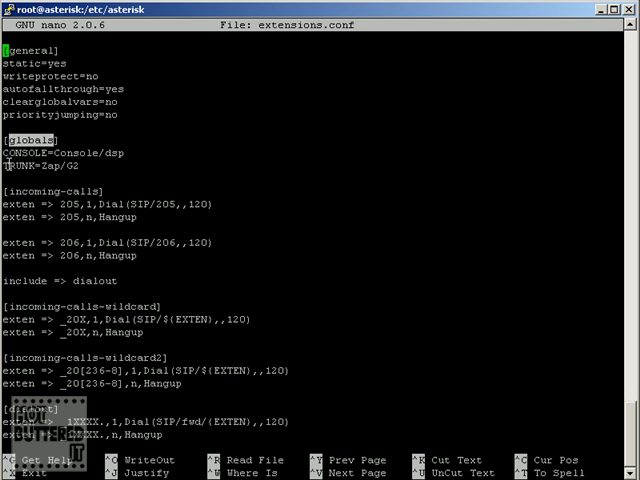
pyautogui.click(30, 139)
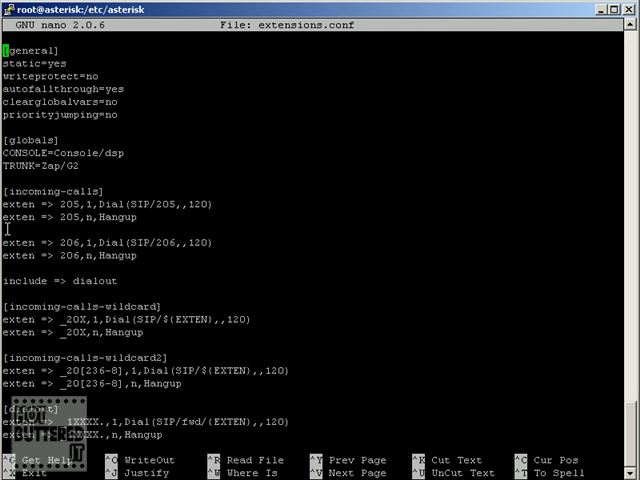
pyautogui.moveTo(6, 228)
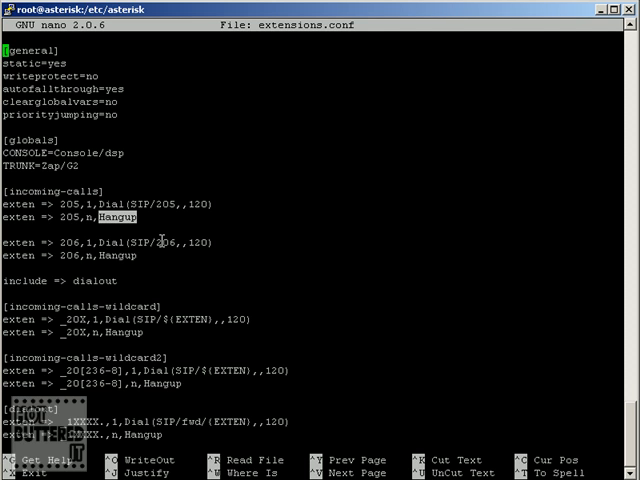
pyautogui.moveTo(18, 242)
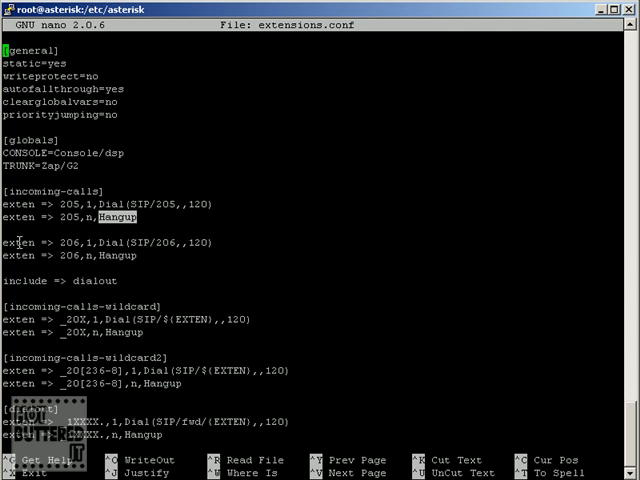